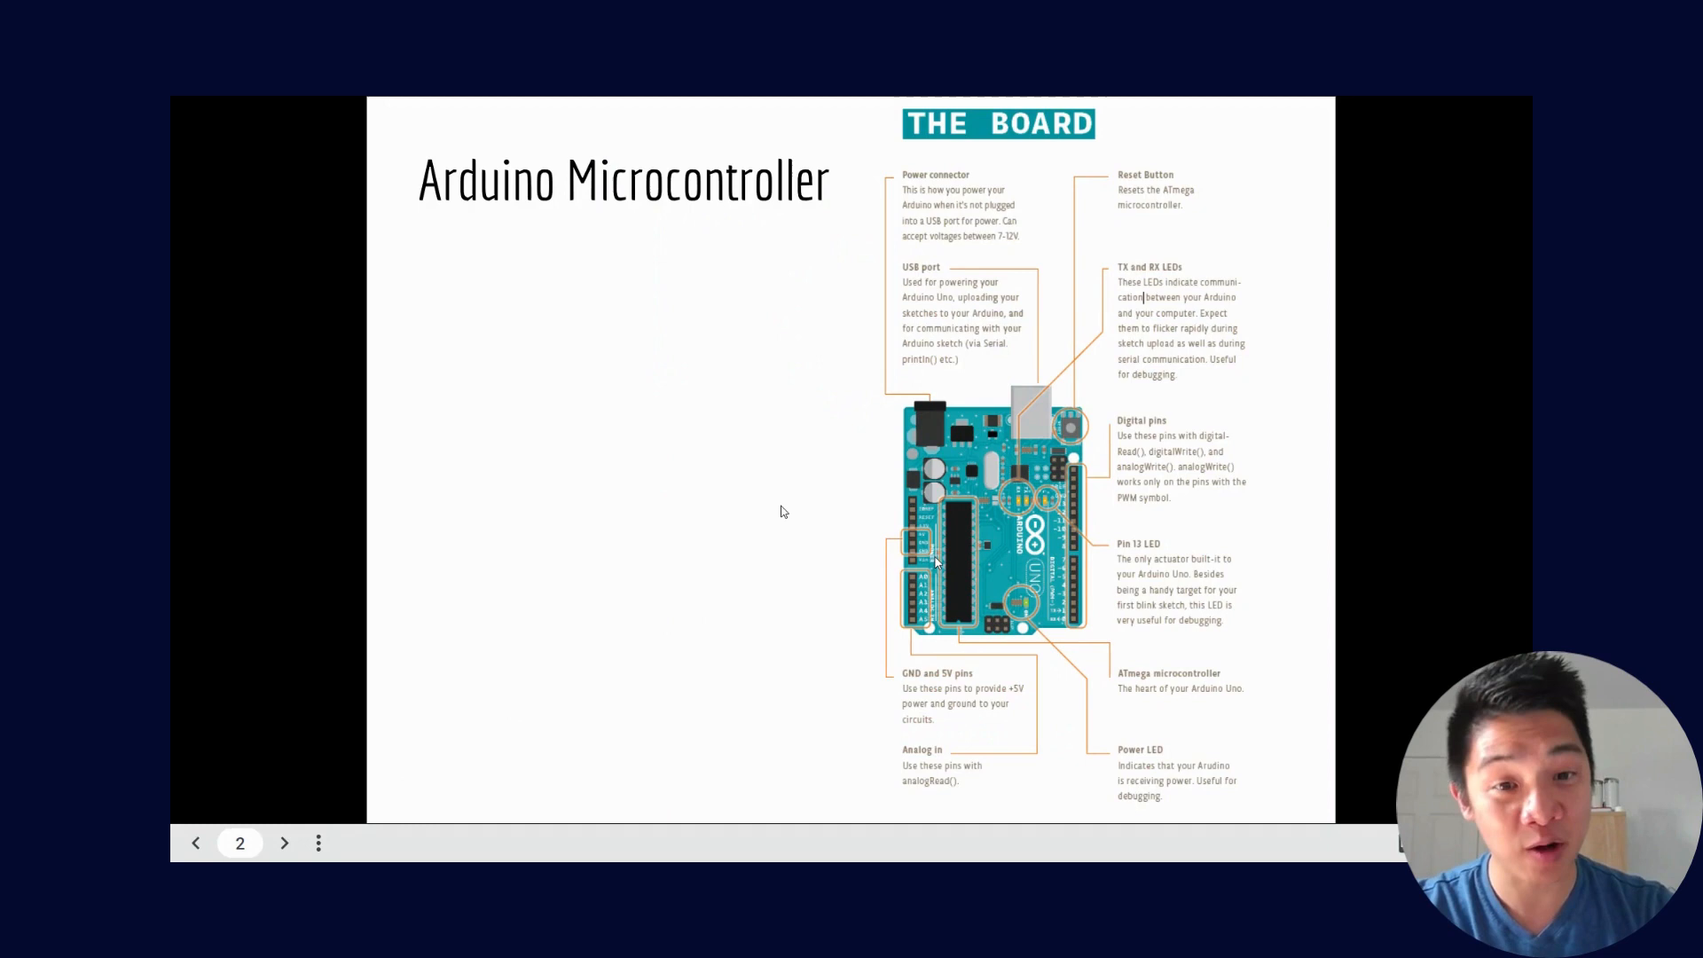
{"action": "mouse_move", "coordinate": [763, 495]}
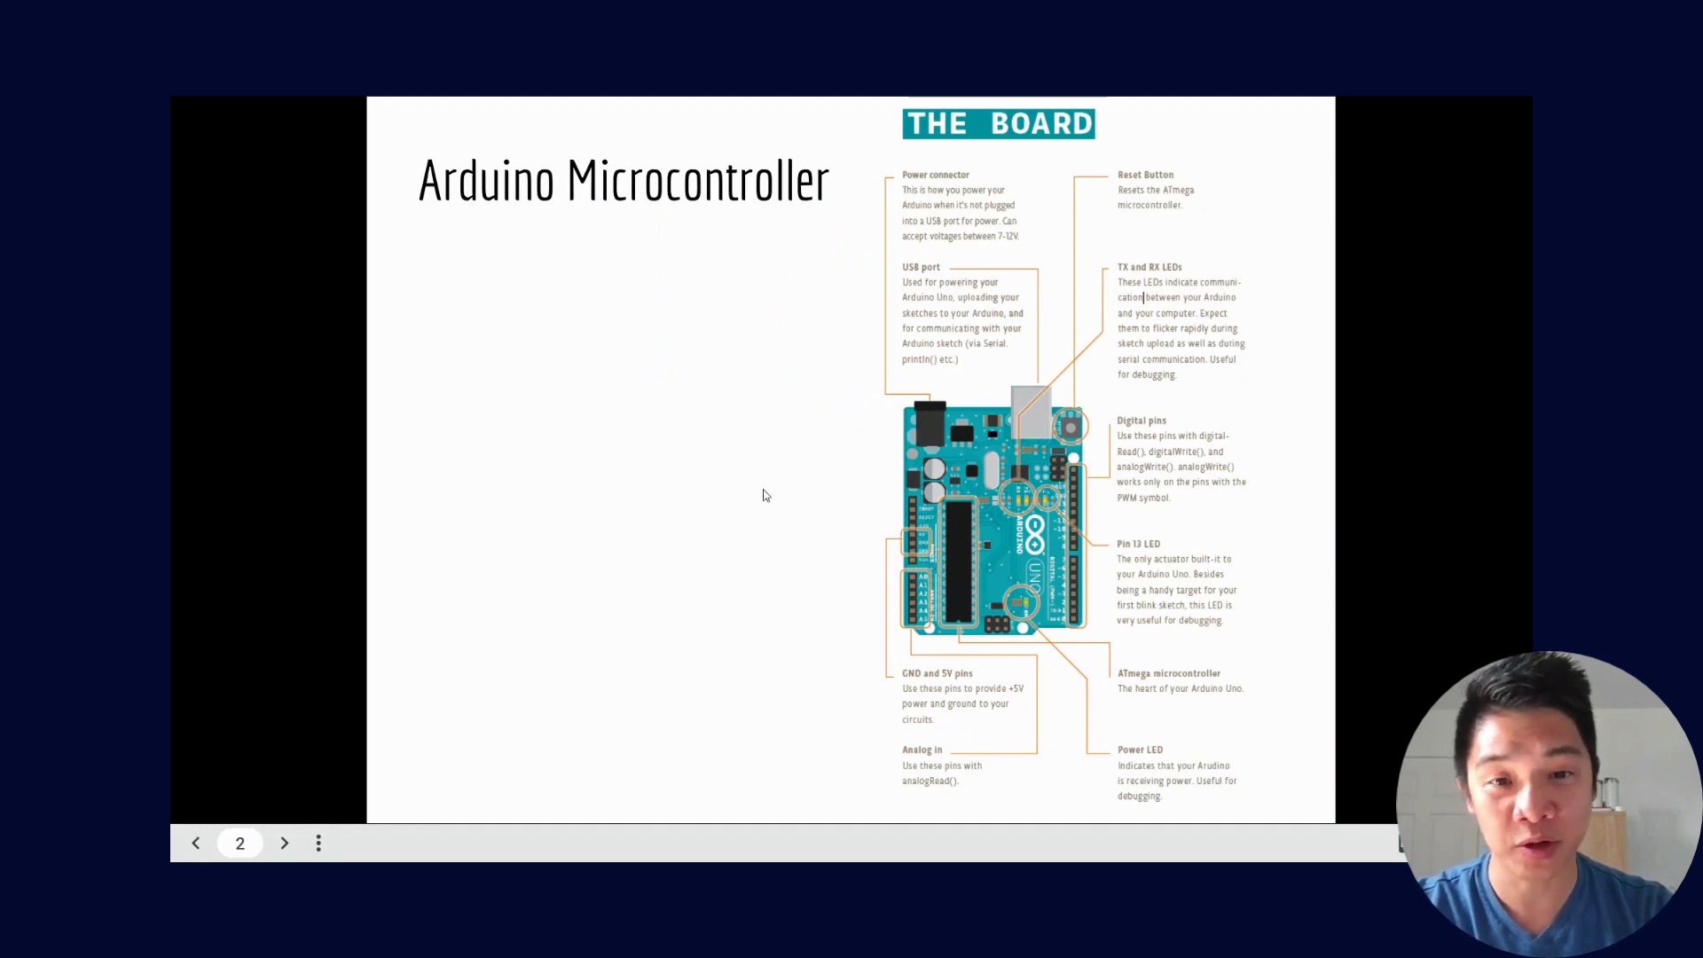
{"action": "mouse_move", "coordinate": [730, 493]}
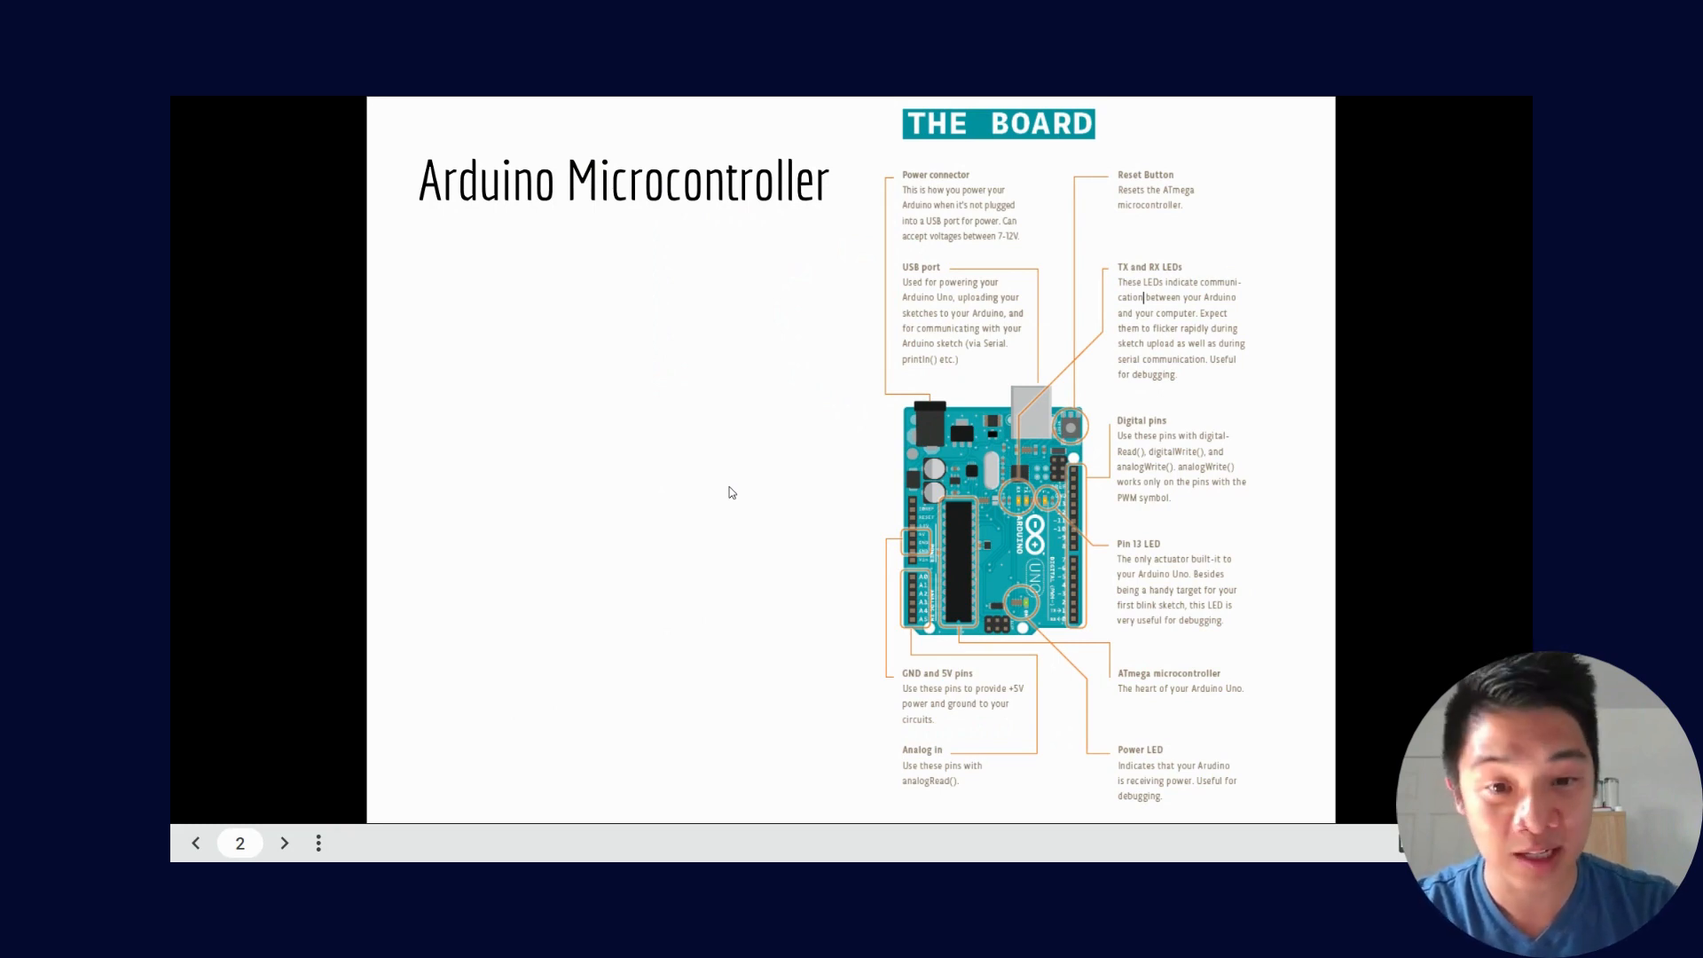
{"action": "mouse_move", "coordinate": [860, 511]}
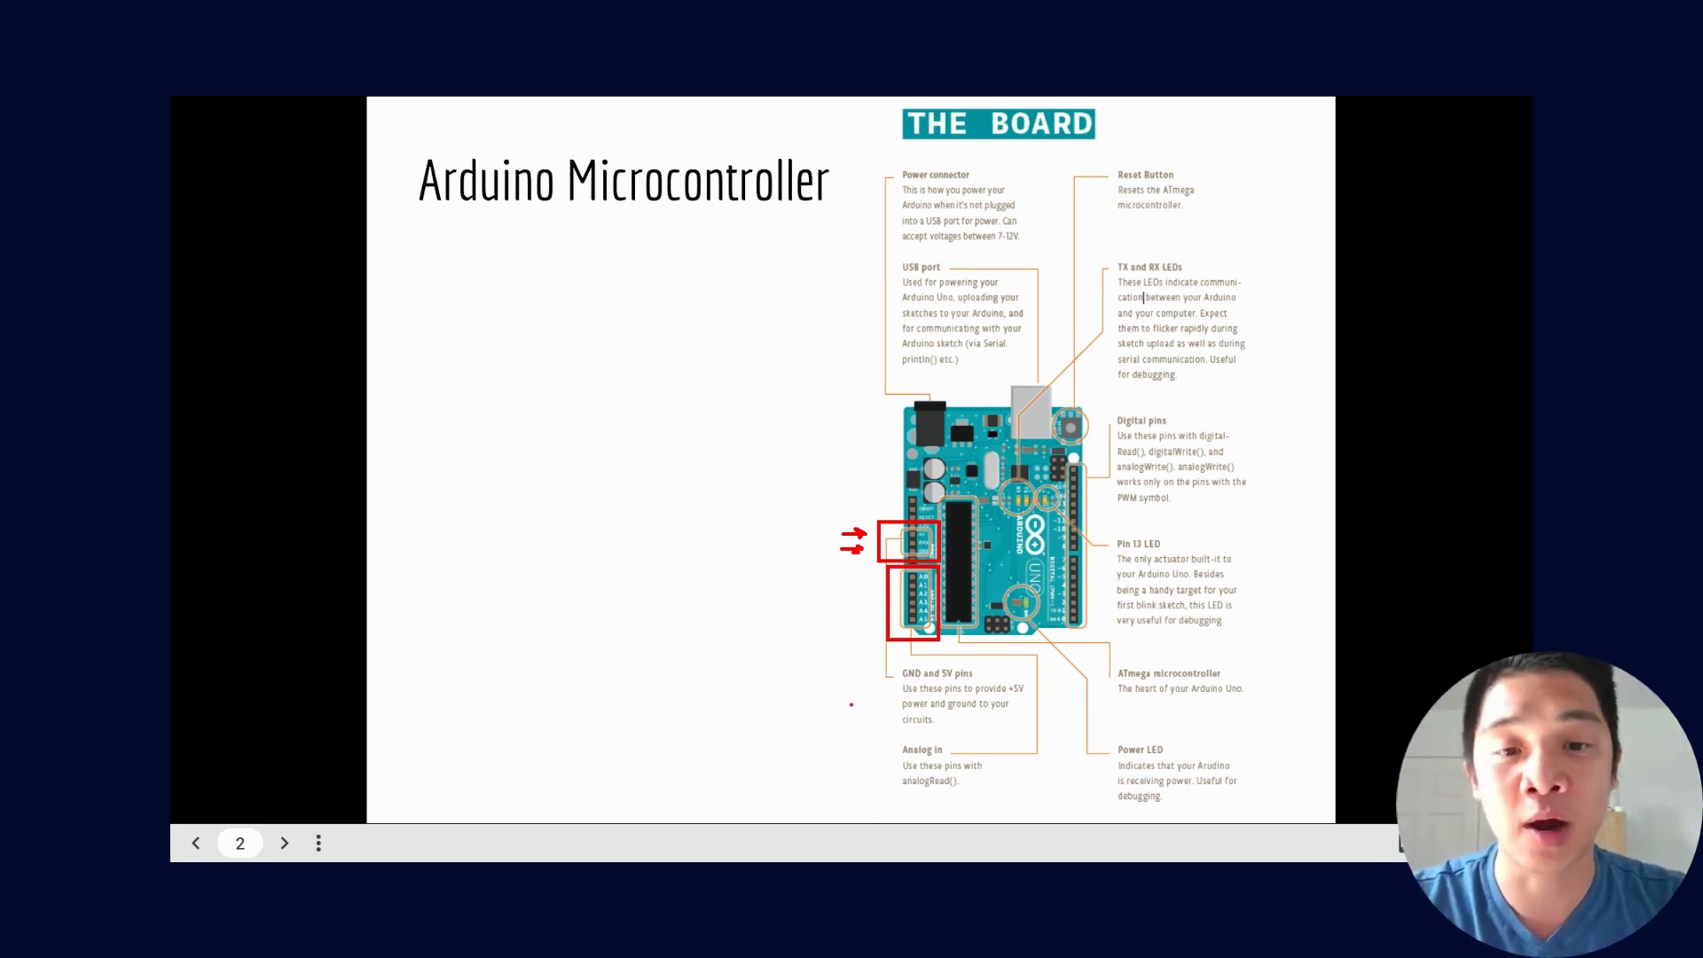
{"action": "left_click", "coordinate": [284, 843]}
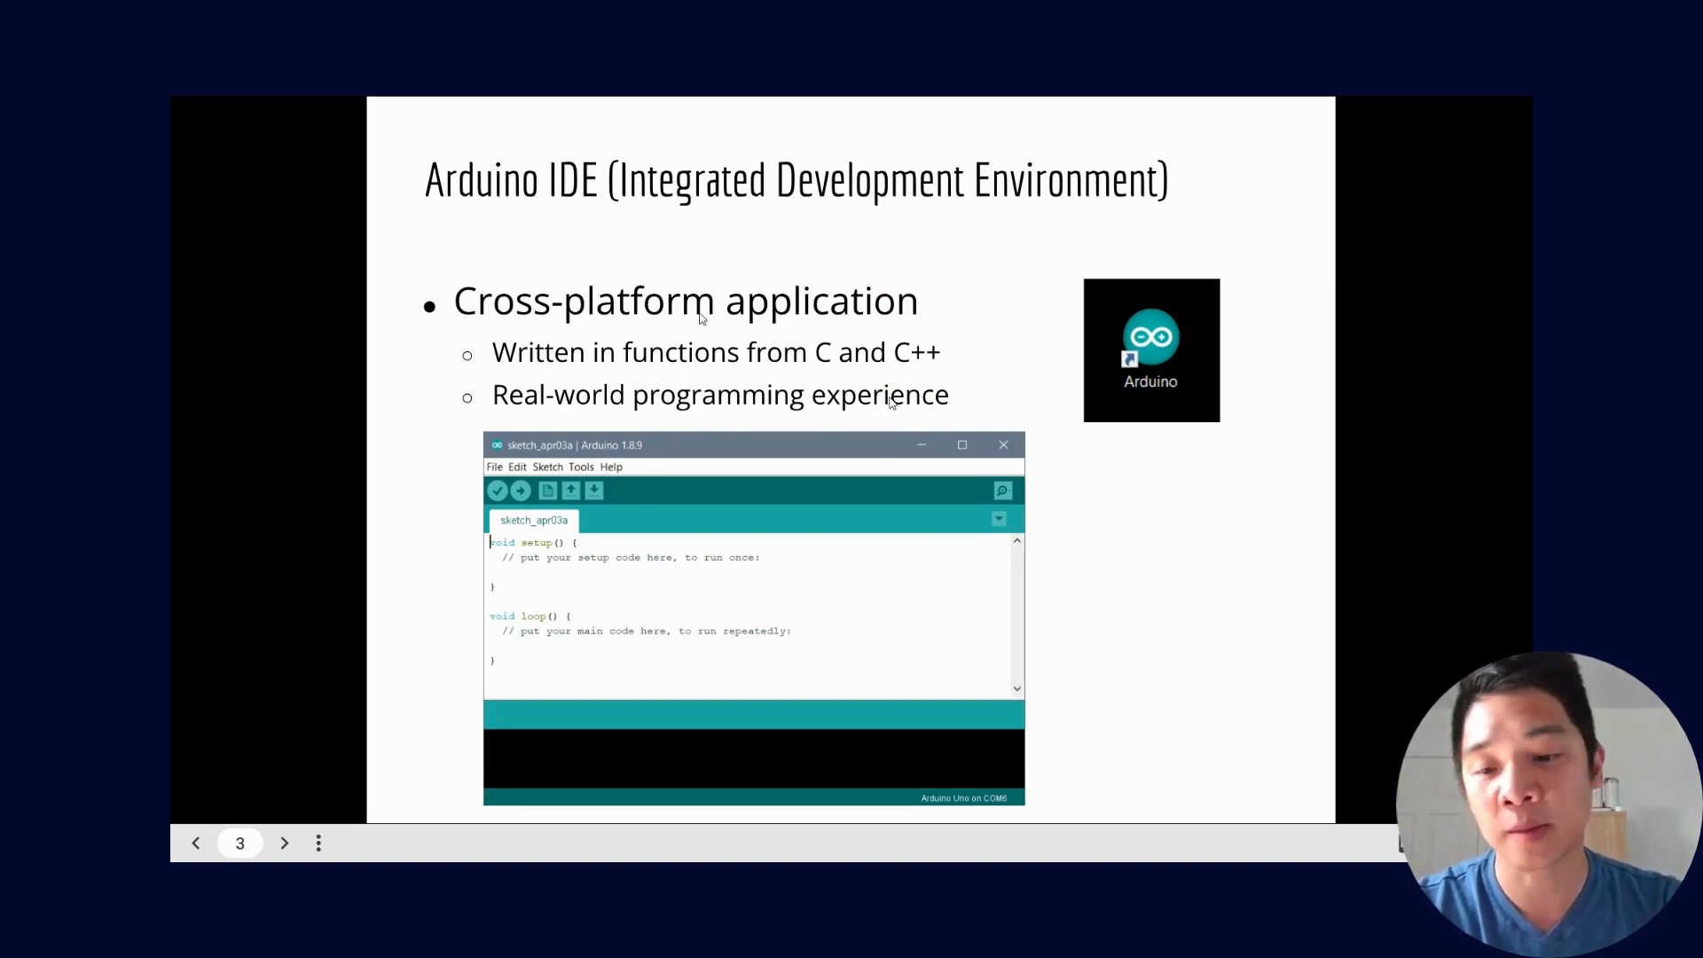
{"action": "mouse_move", "coordinate": [716, 217]}
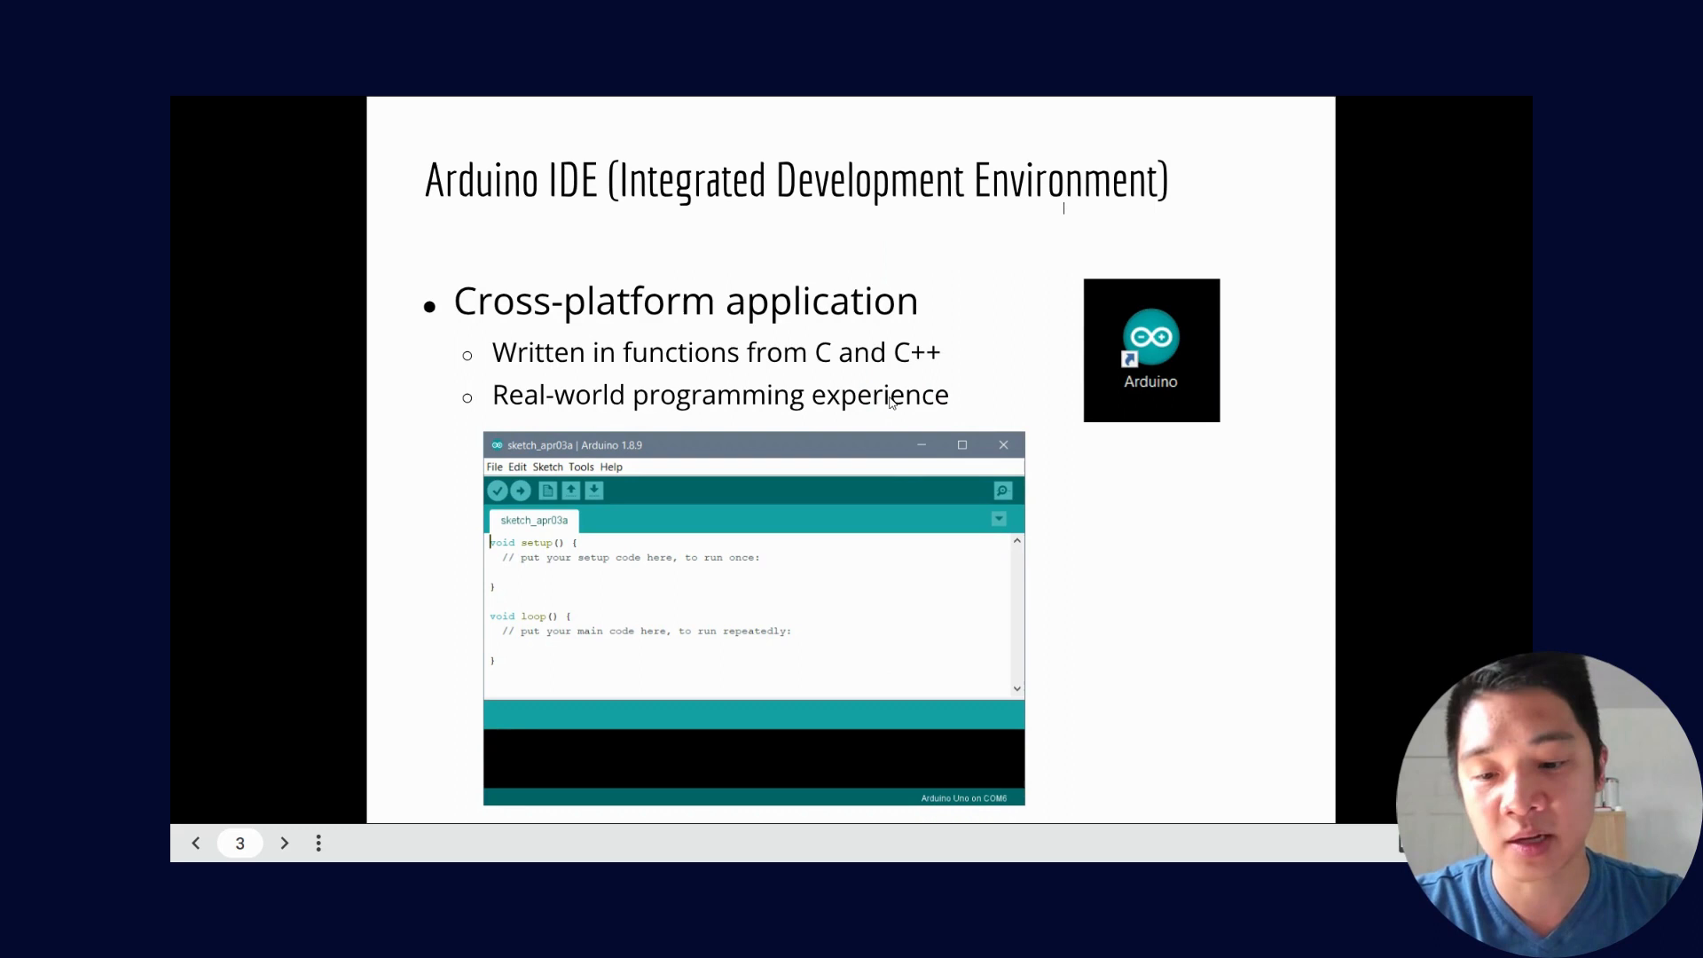
{"action": "mouse_move", "coordinate": [1063, 285]}
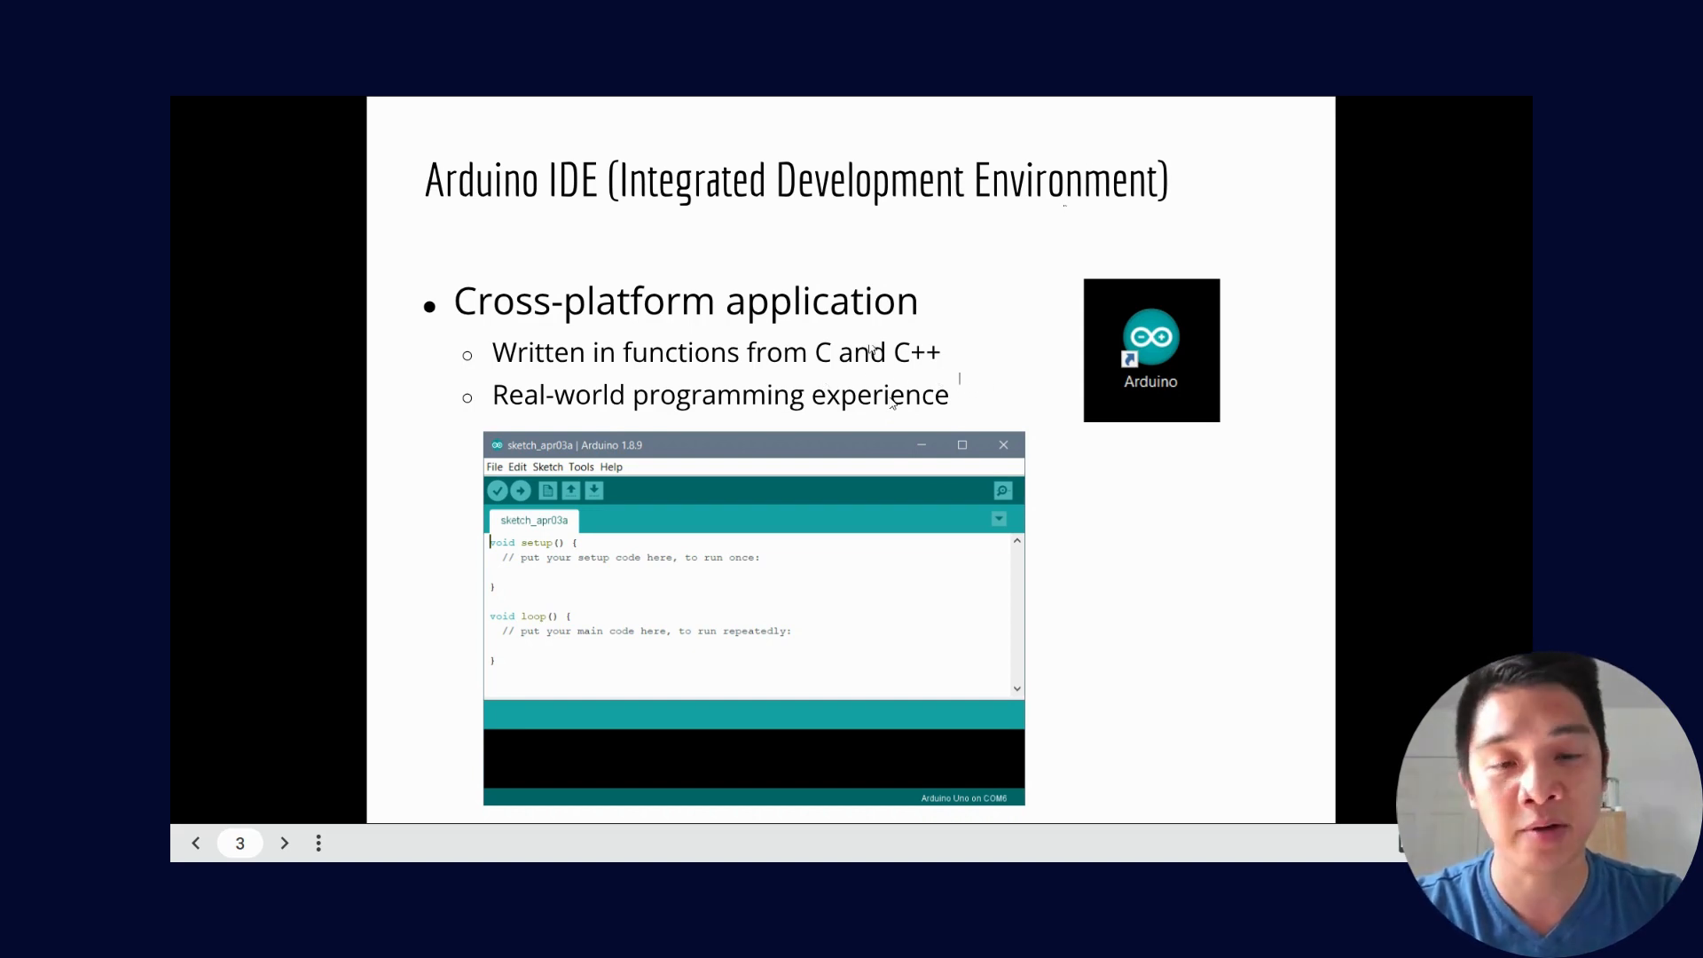
{"action": "mouse_move", "coordinate": [1064, 285]}
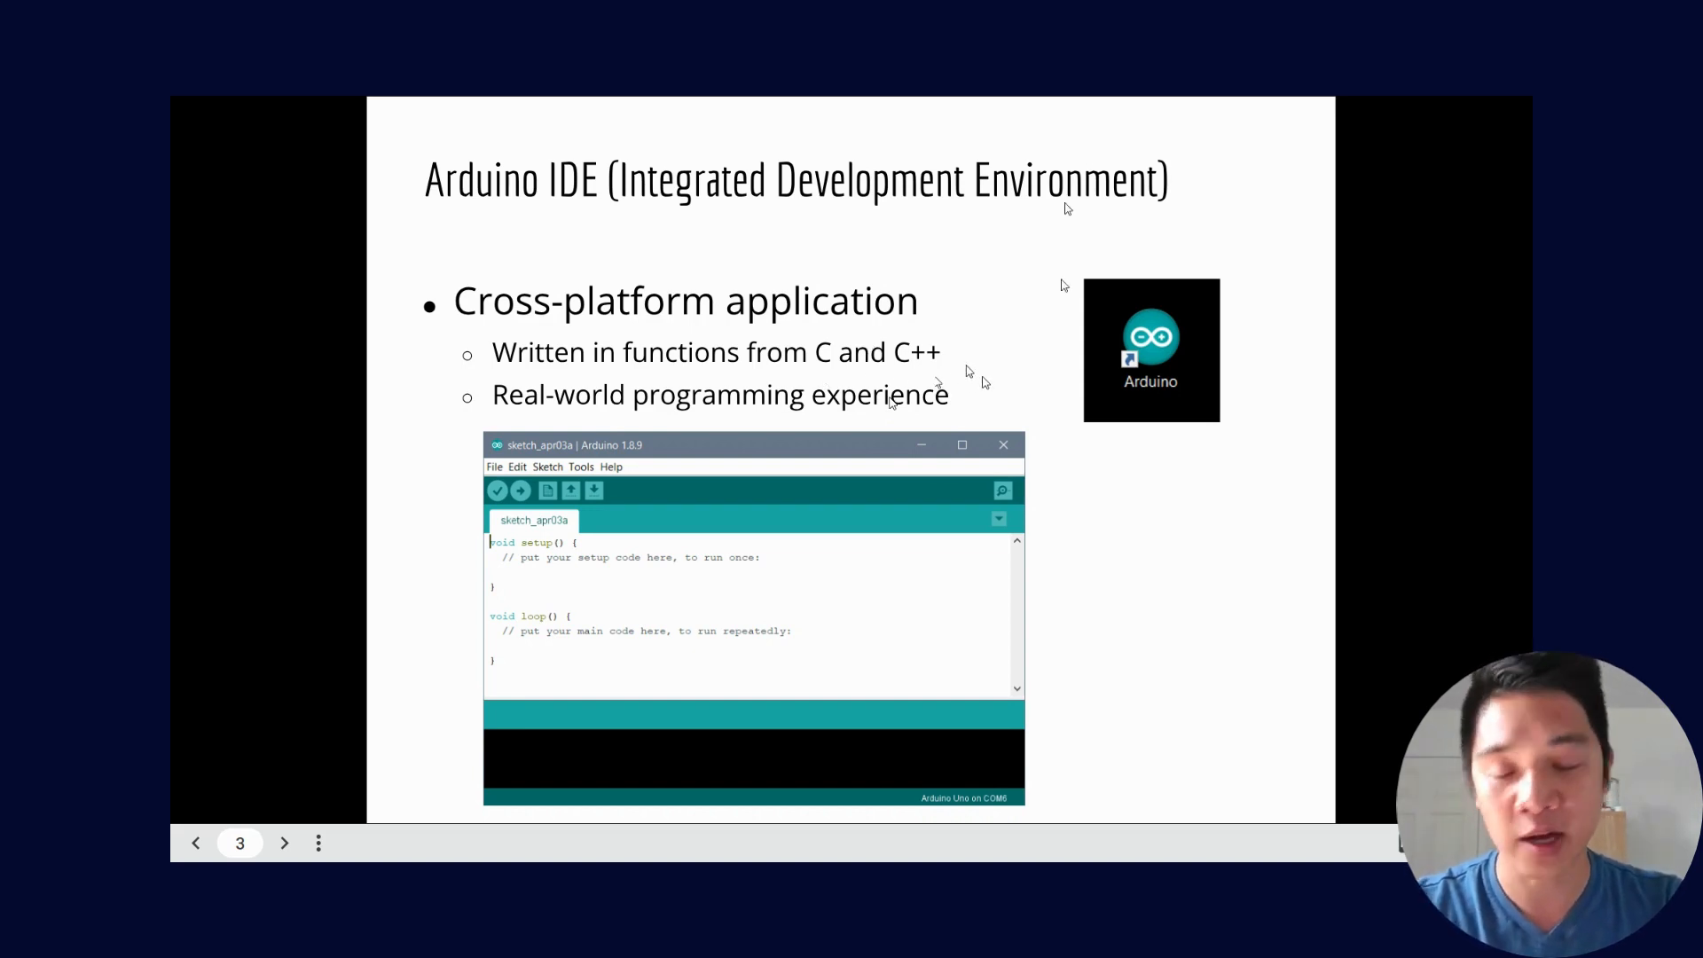
{"action": "mouse_move", "coordinate": [1030, 394]}
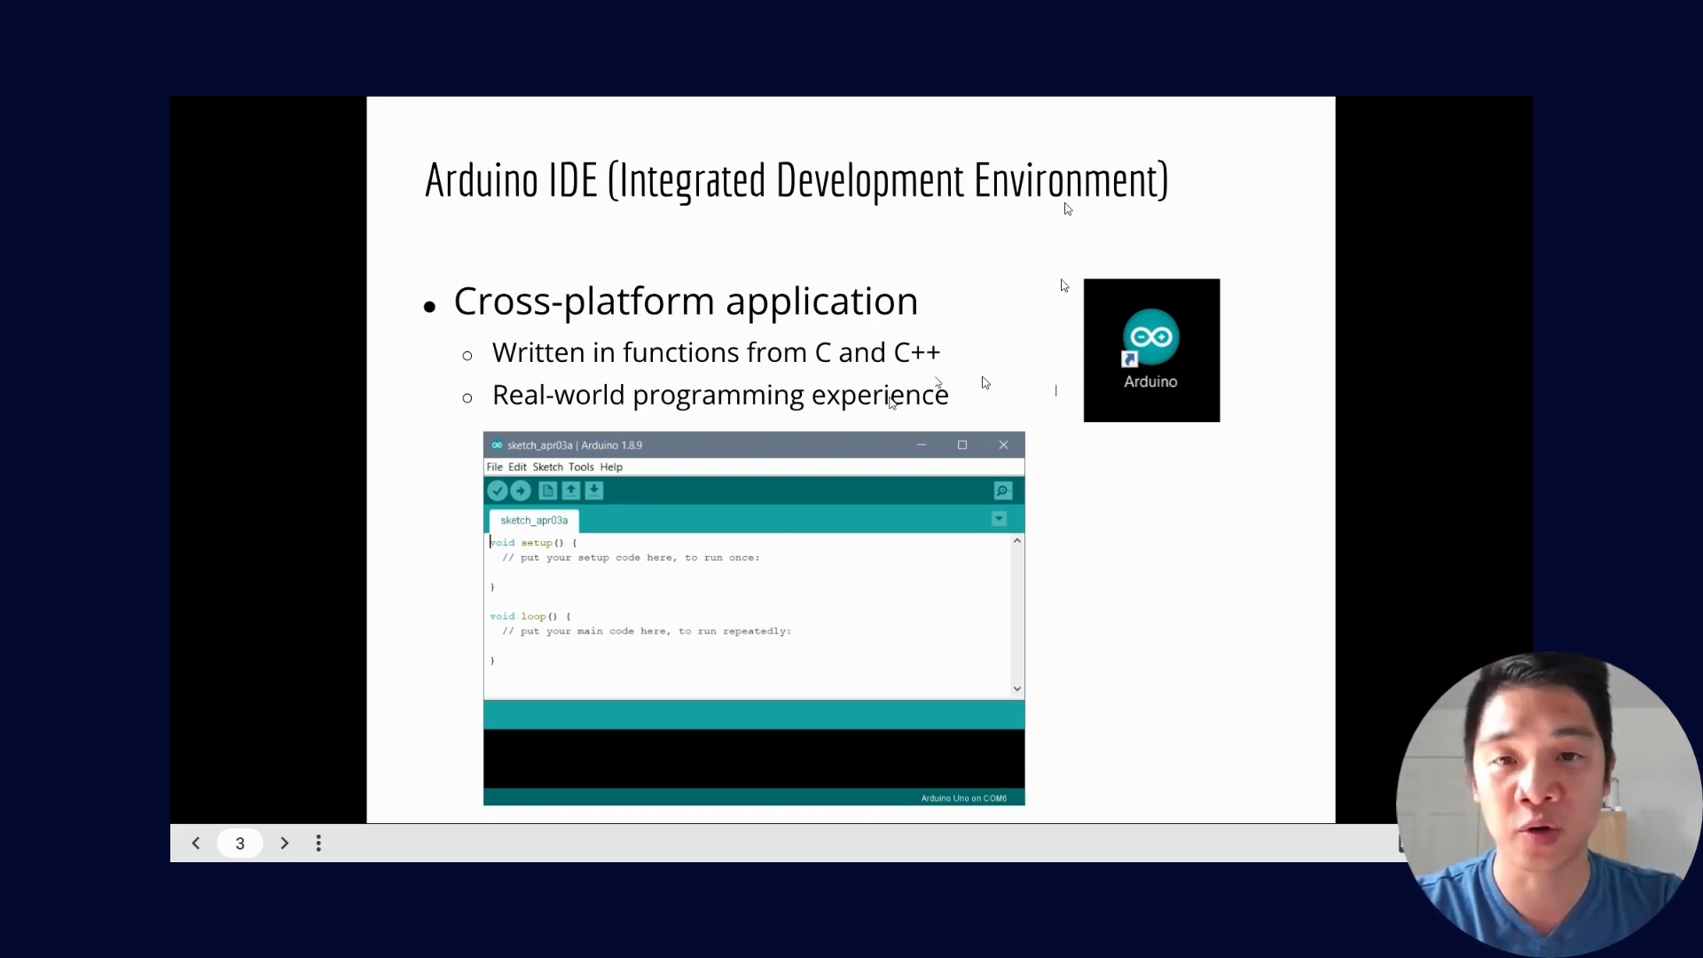
{"action": "left_click", "coordinate": [284, 843]}
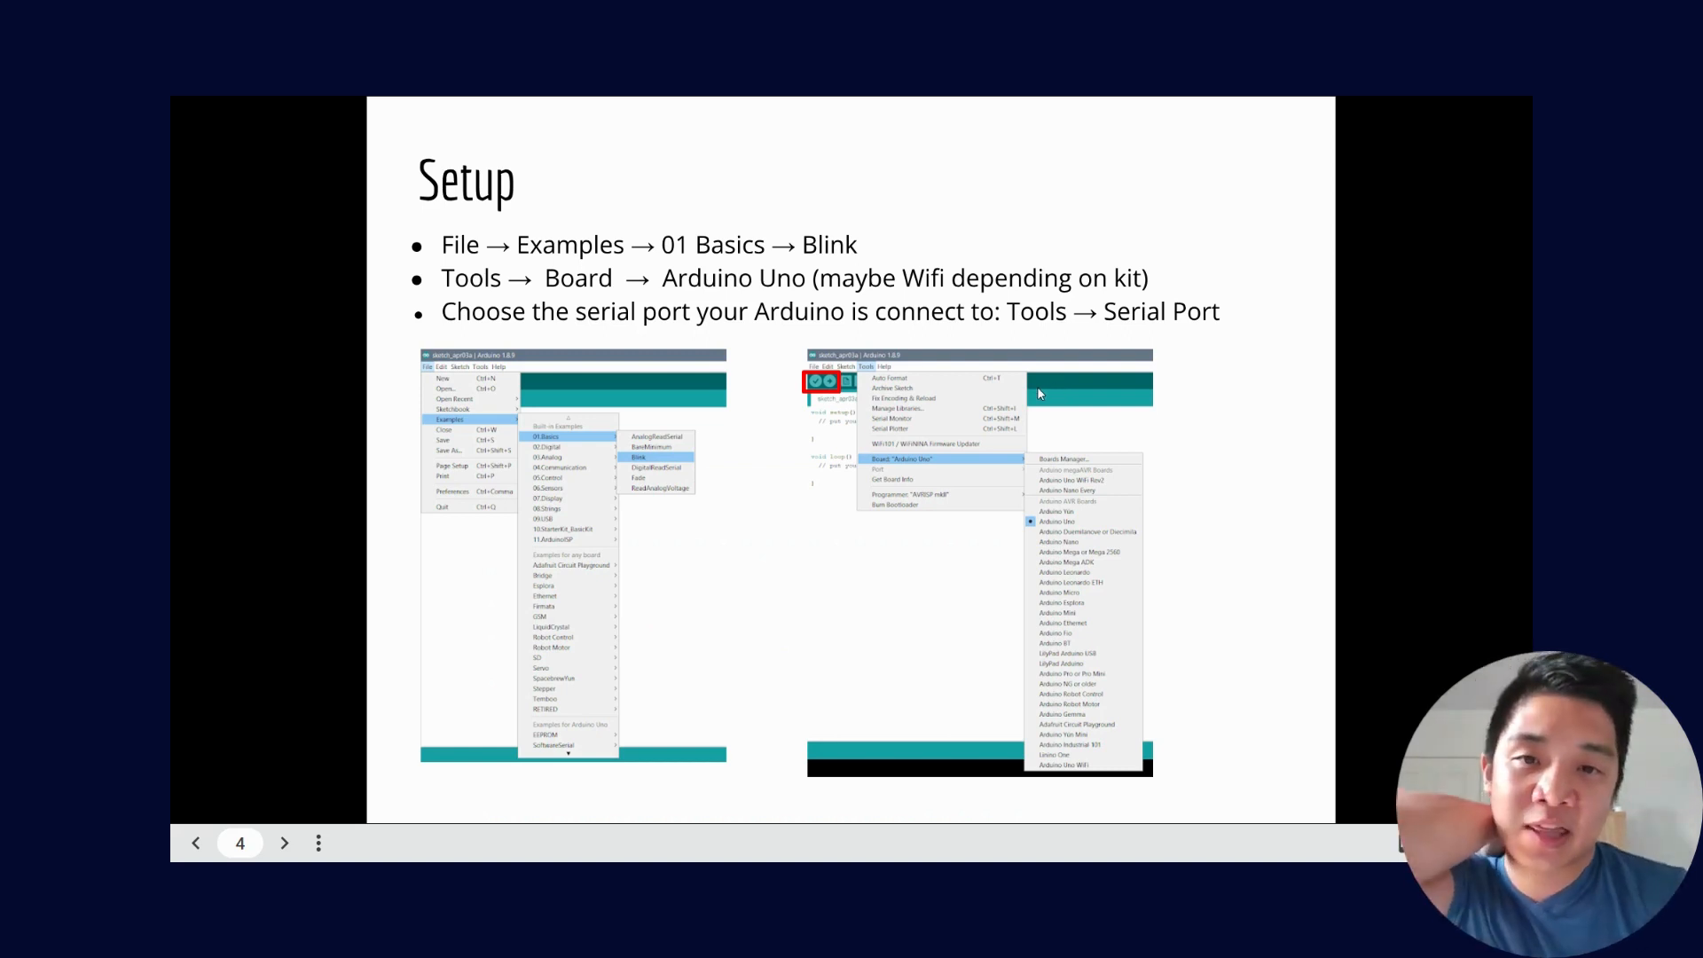
{"action": "mouse_move", "coordinate": [663, 405]}
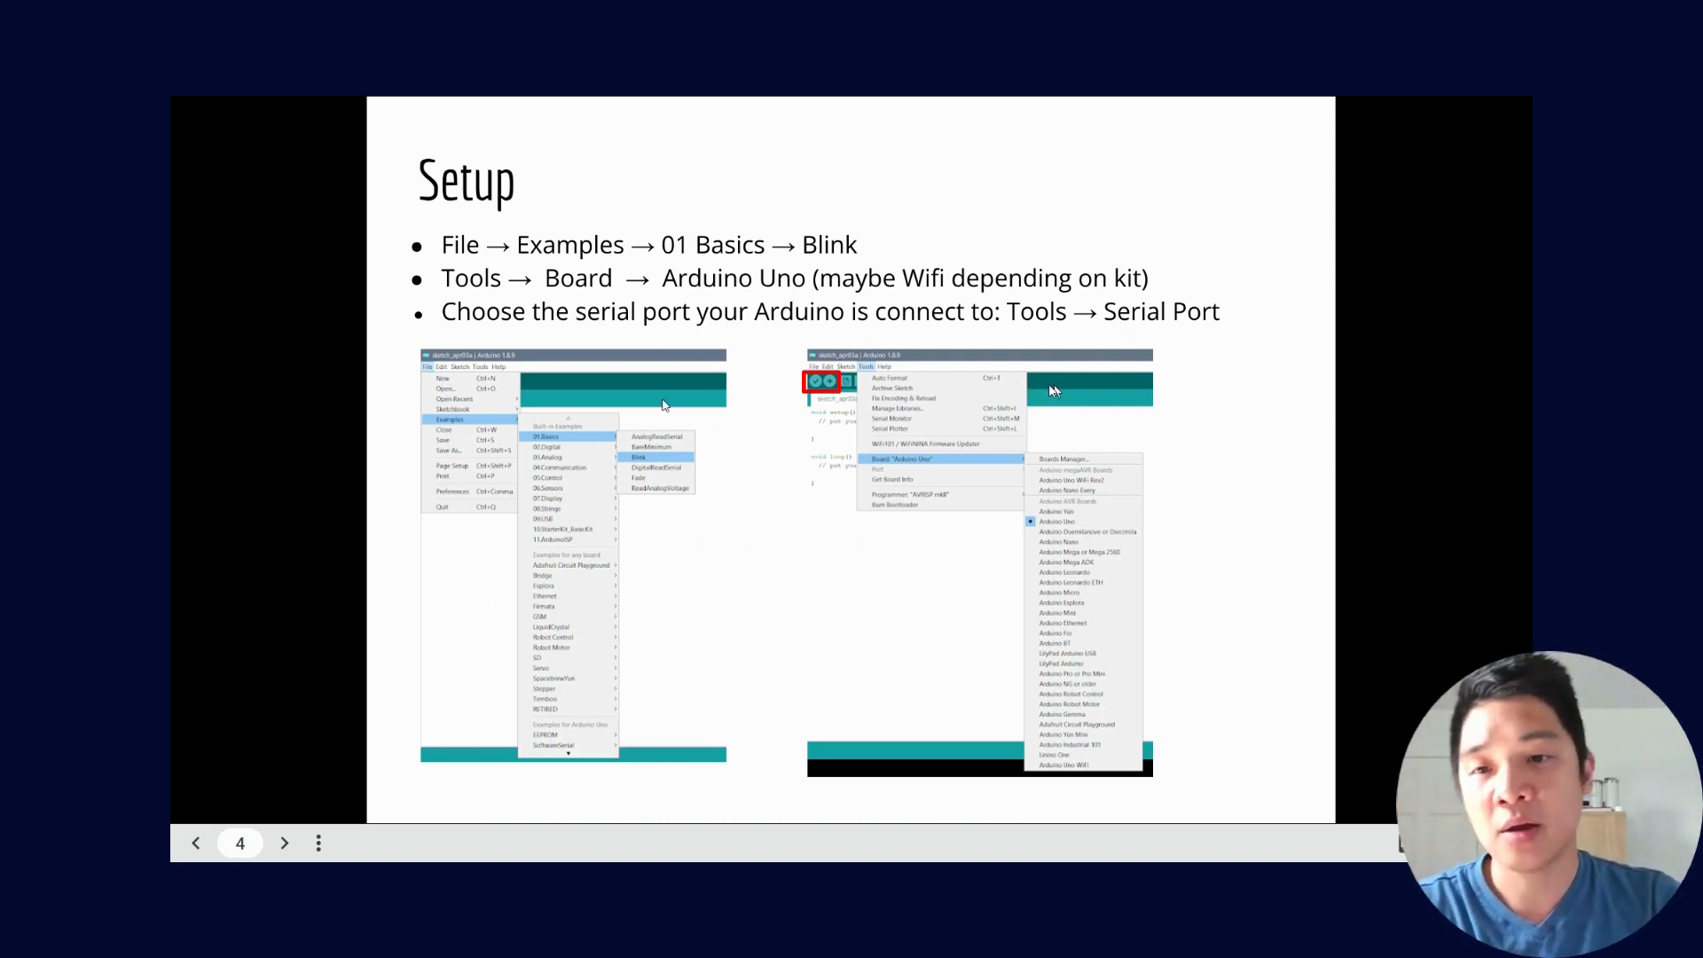
{"action": "mouse_move", "coordinate": [798, 328]}
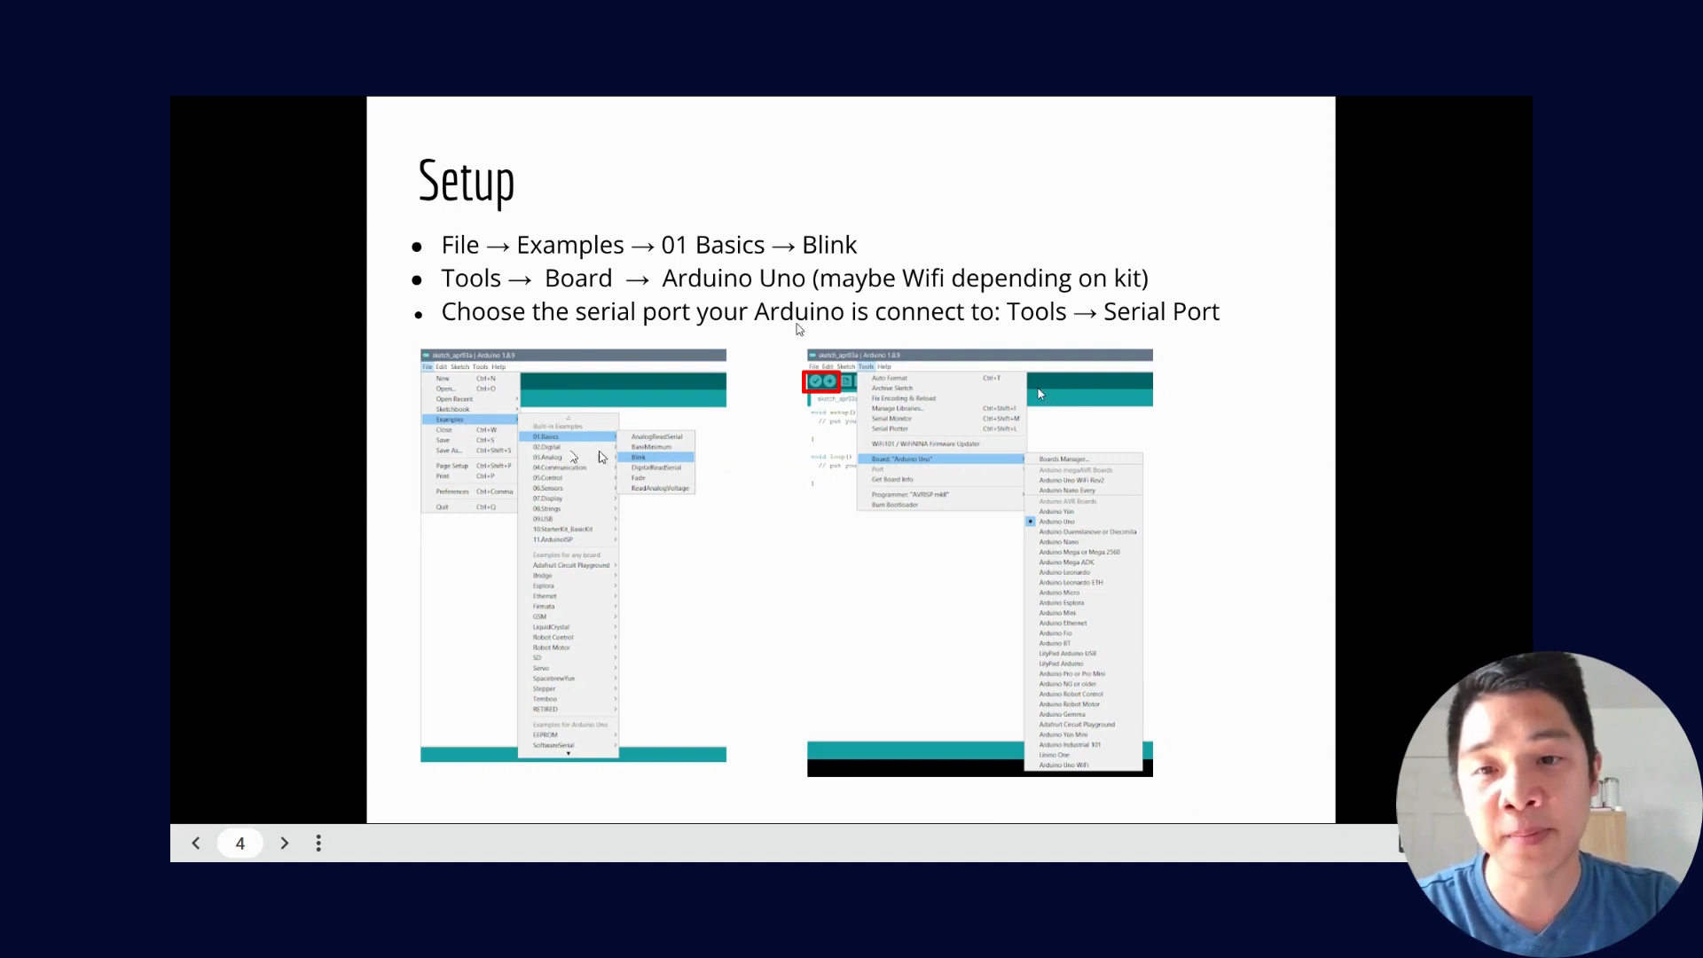
{"action": "mouse_move", "coordinate": [700, 487]}
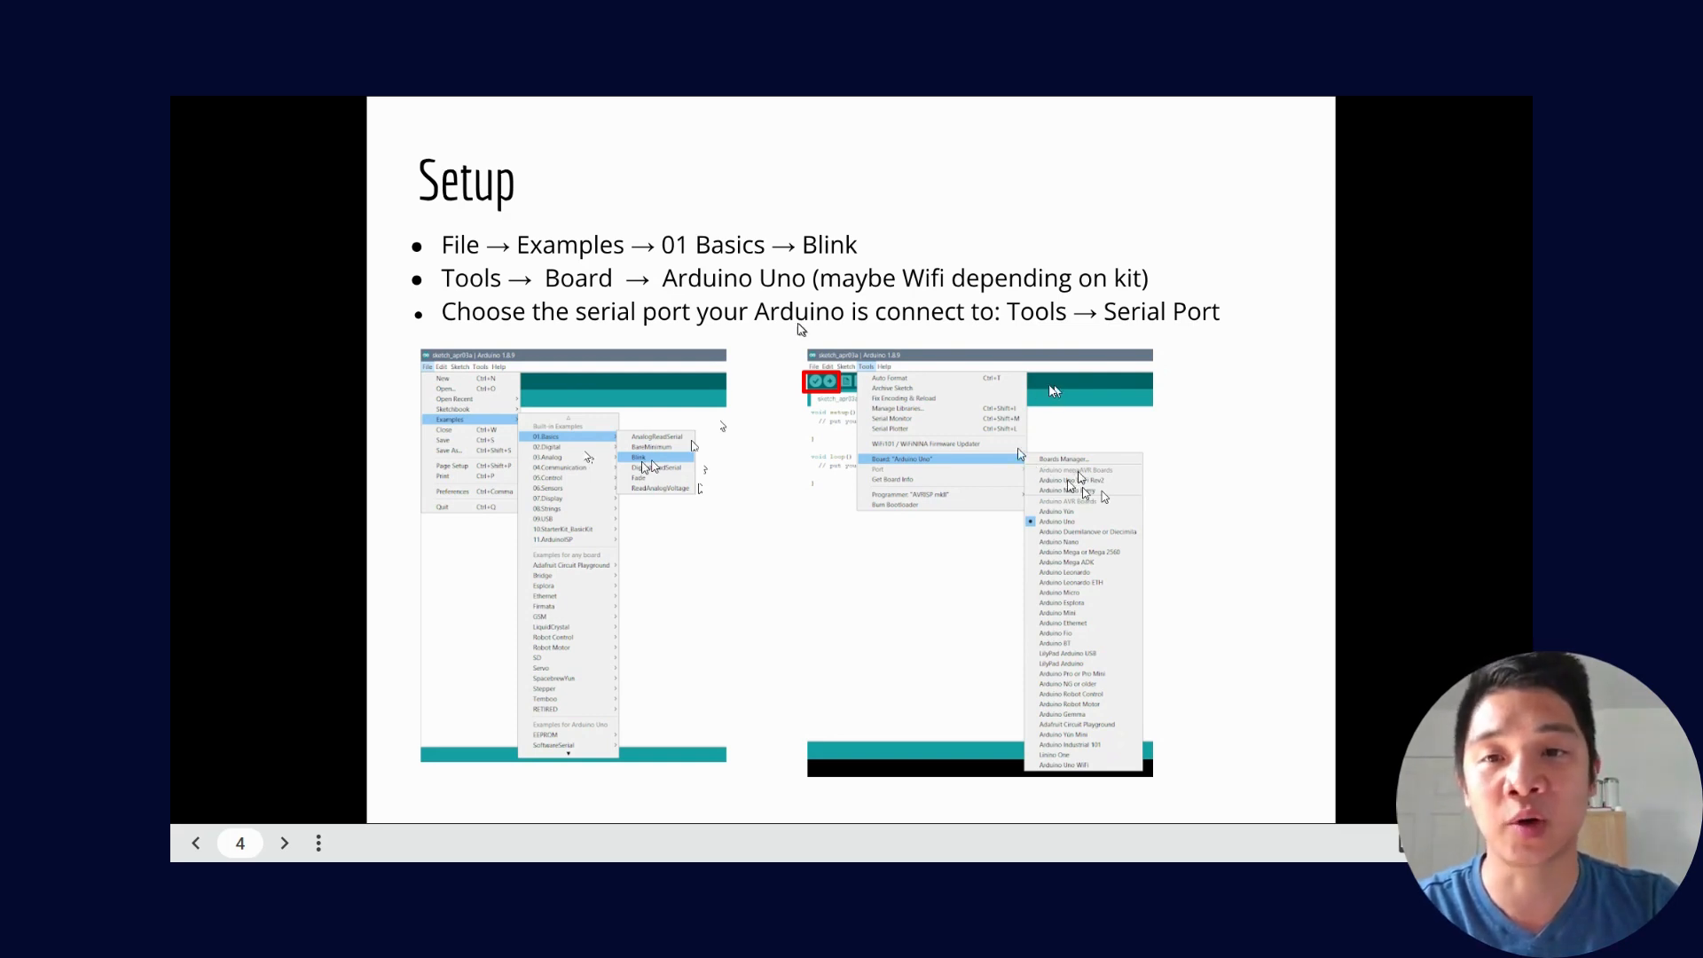
{"action": "mouse_move", "coordinate": [1210, 537]}
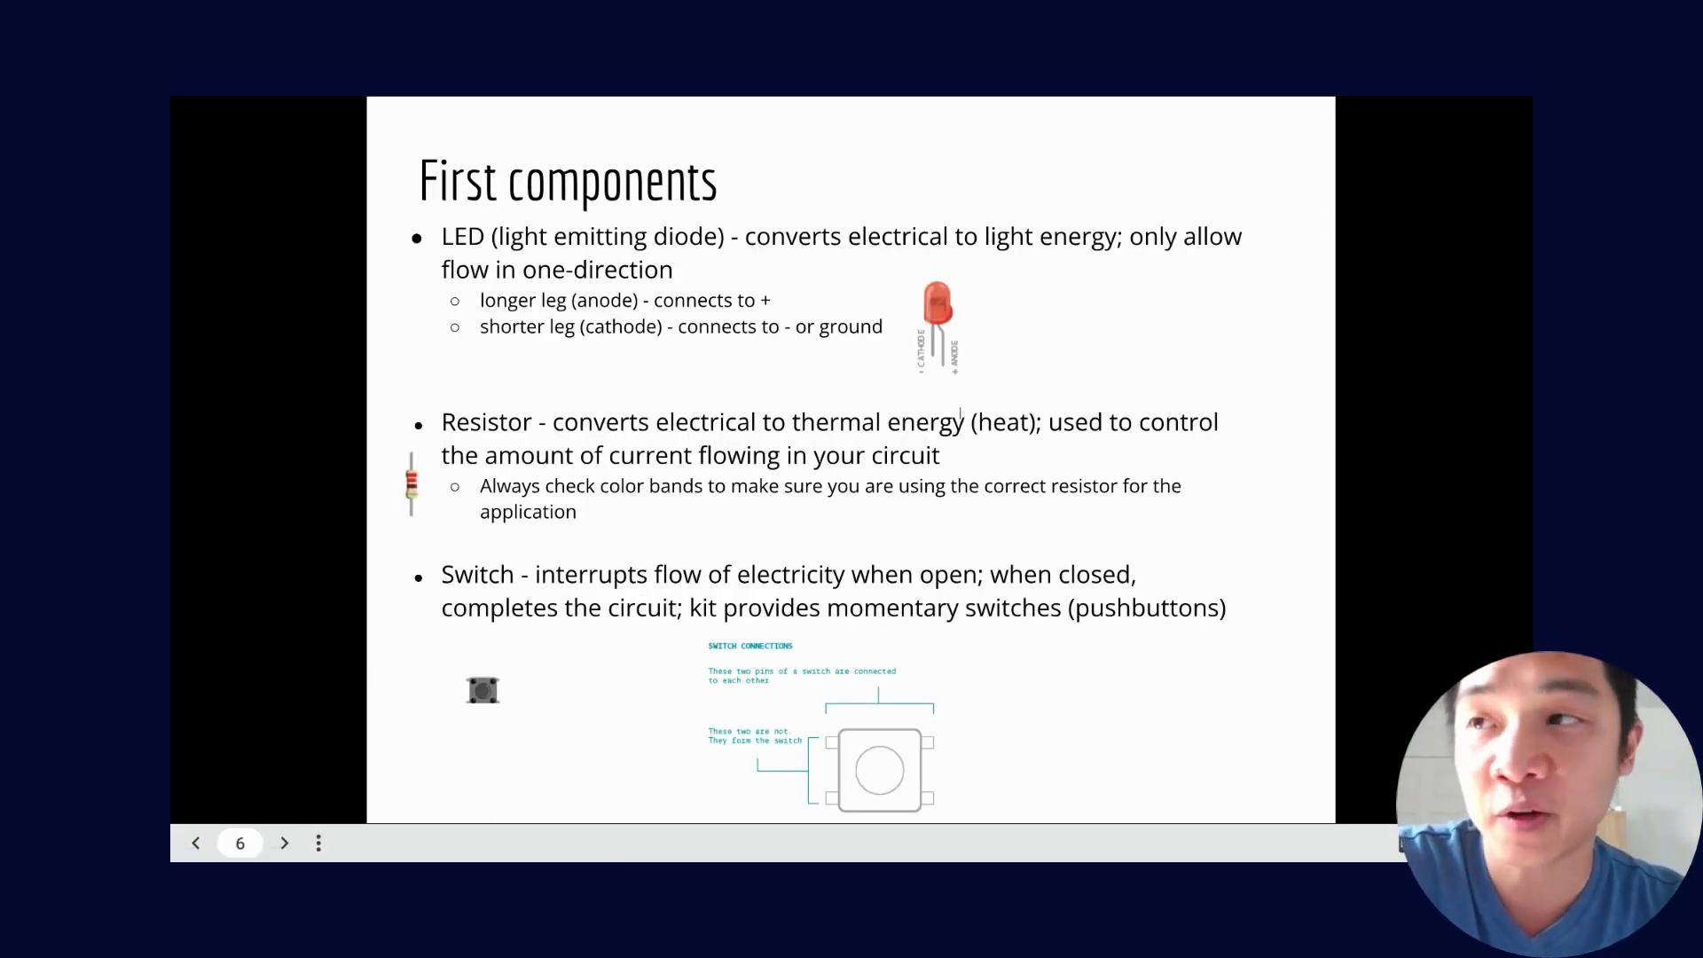
{"action": "mouse_move", "coordinate": [990, 397]}
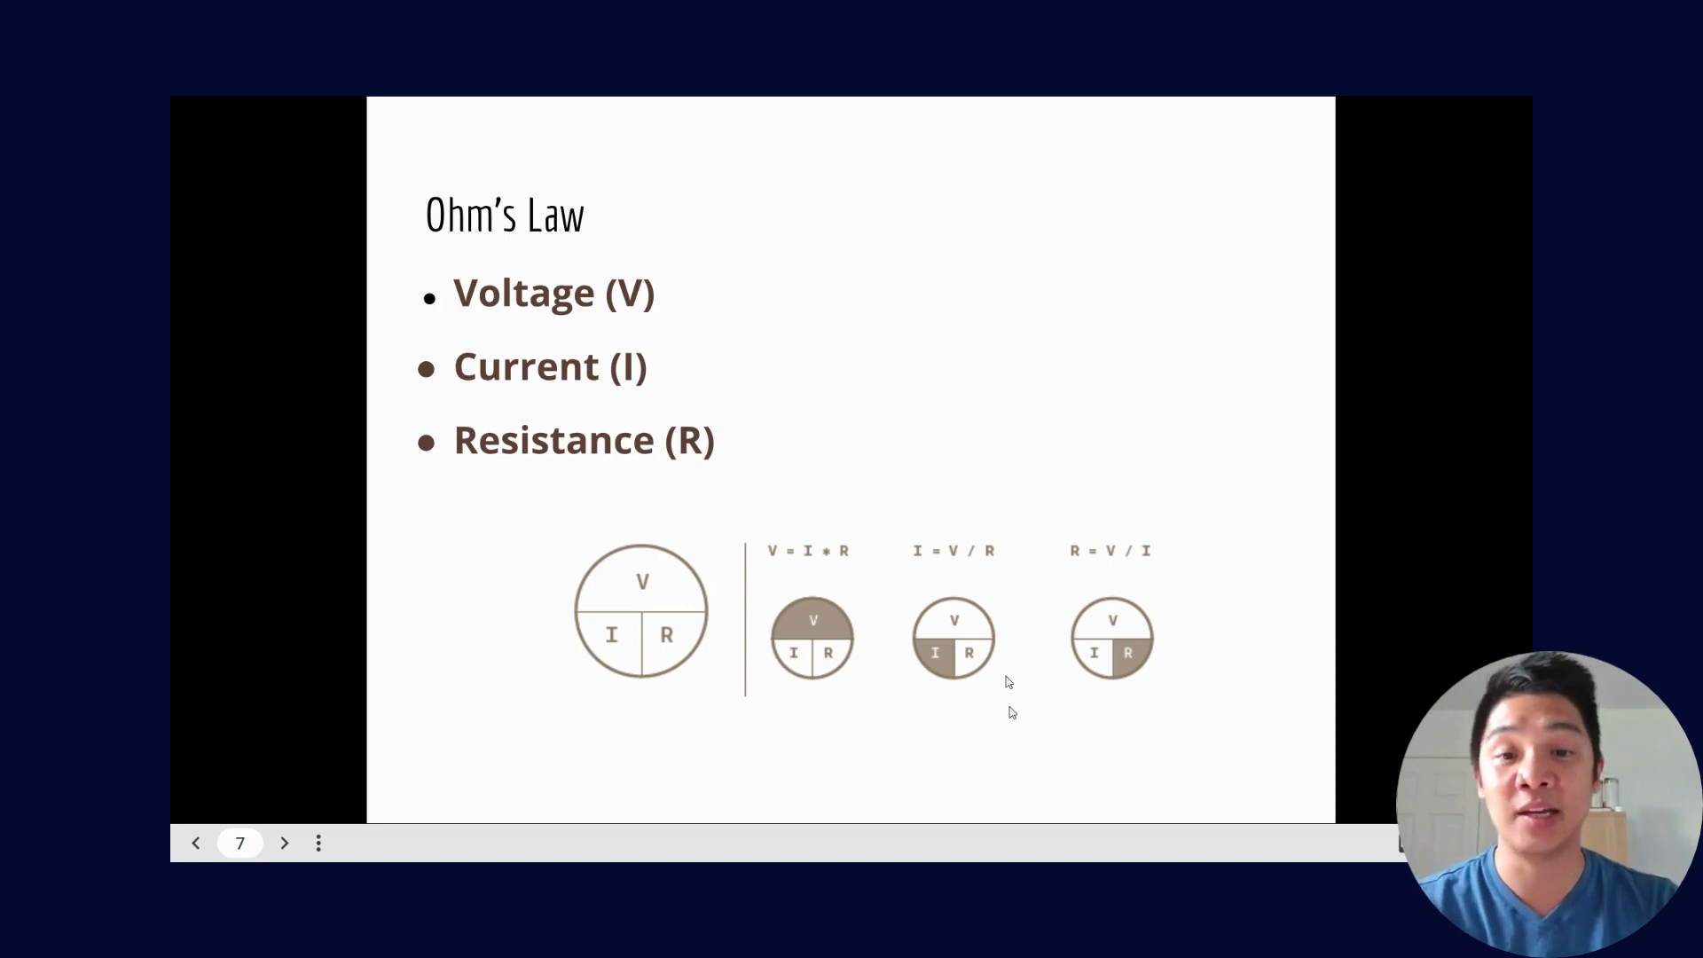
{"action": "mouse_move", "coordinate": [681, 335]}
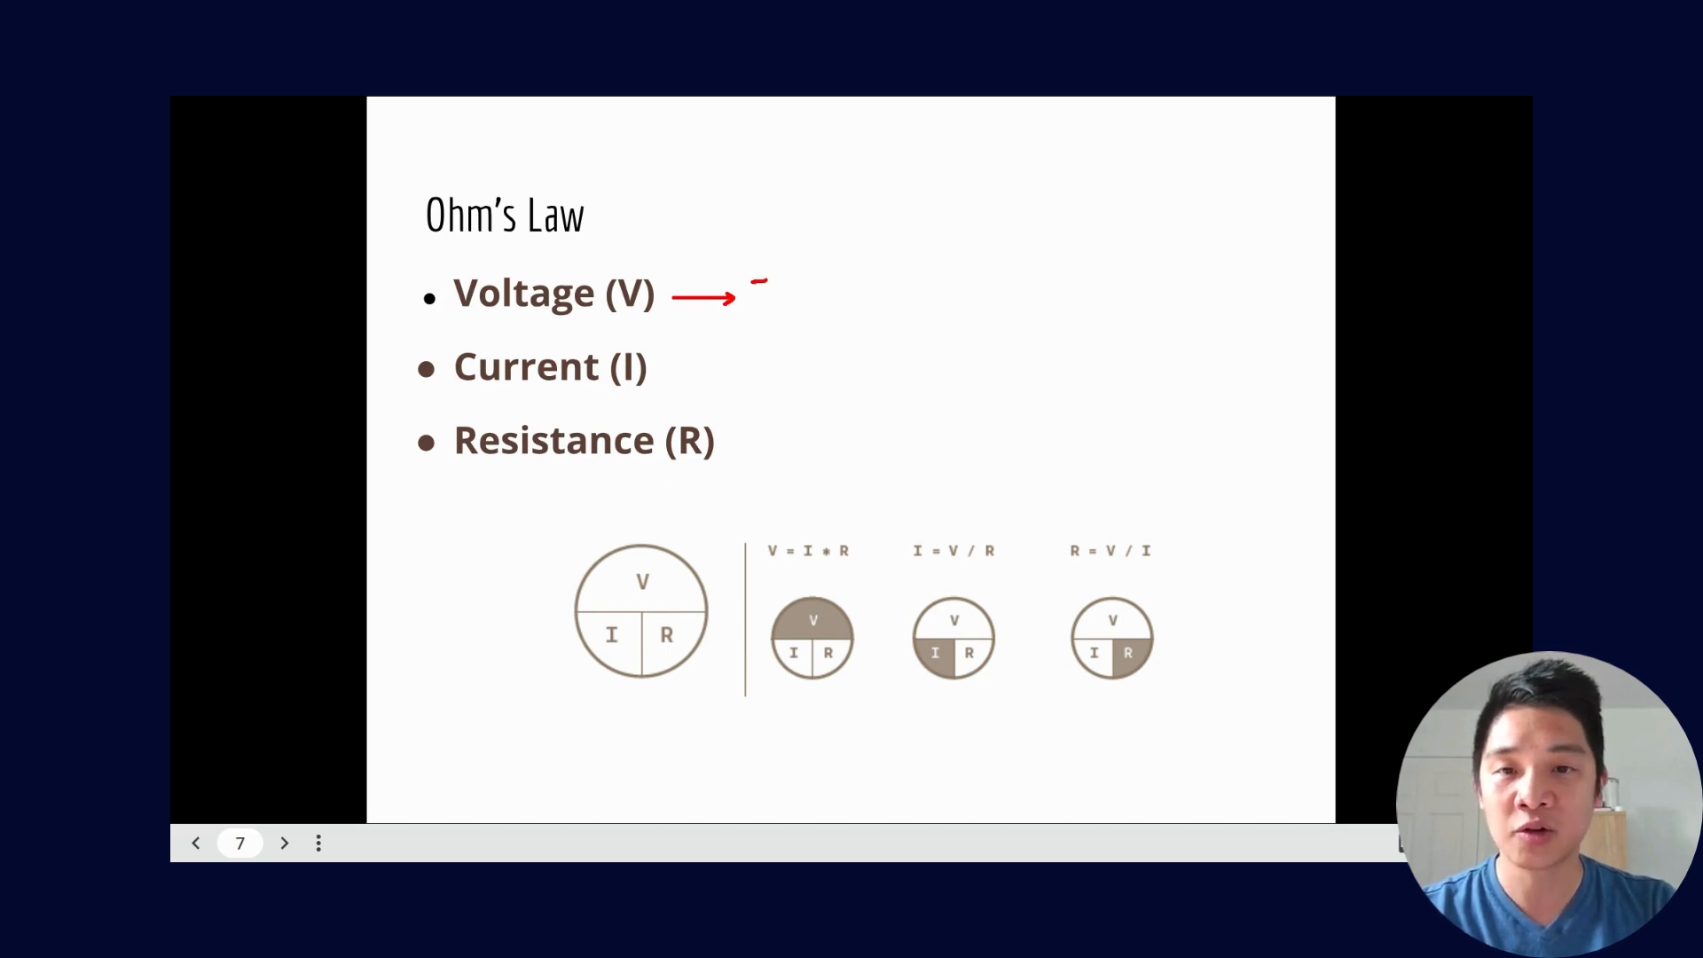
Step: Mark Current (I) in red on the Ohm's Law slide, then advance to Project 01
{"action": "type", "text": "5"}
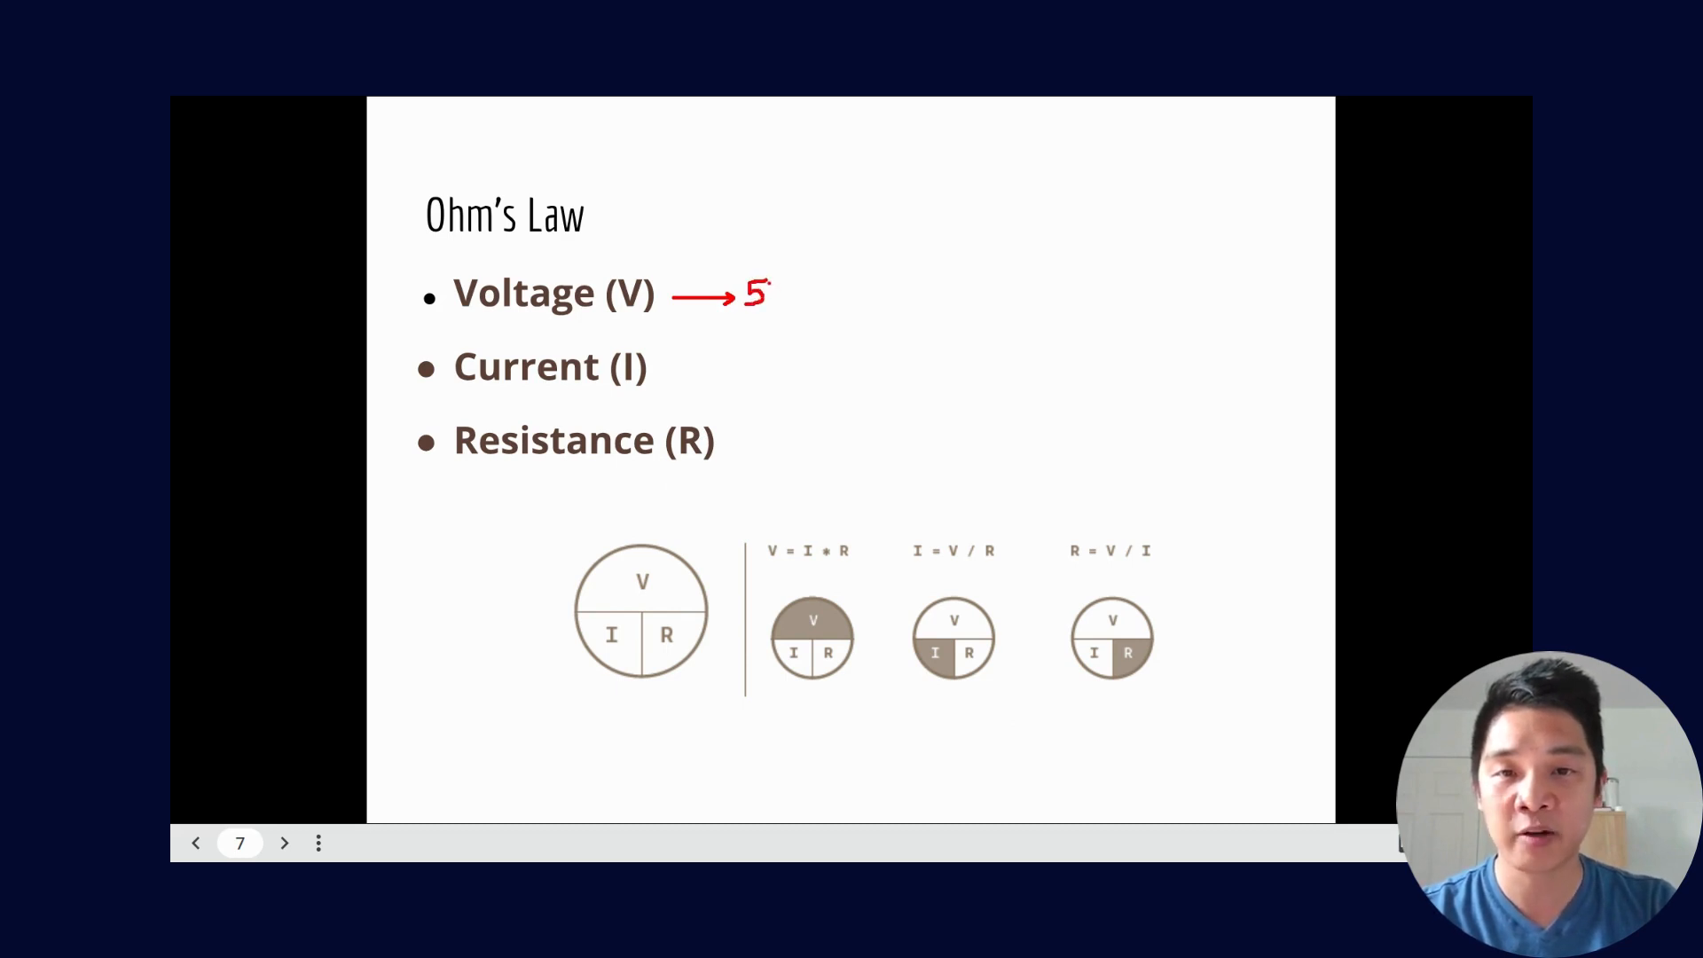
{"action": "type", "text": "V"}
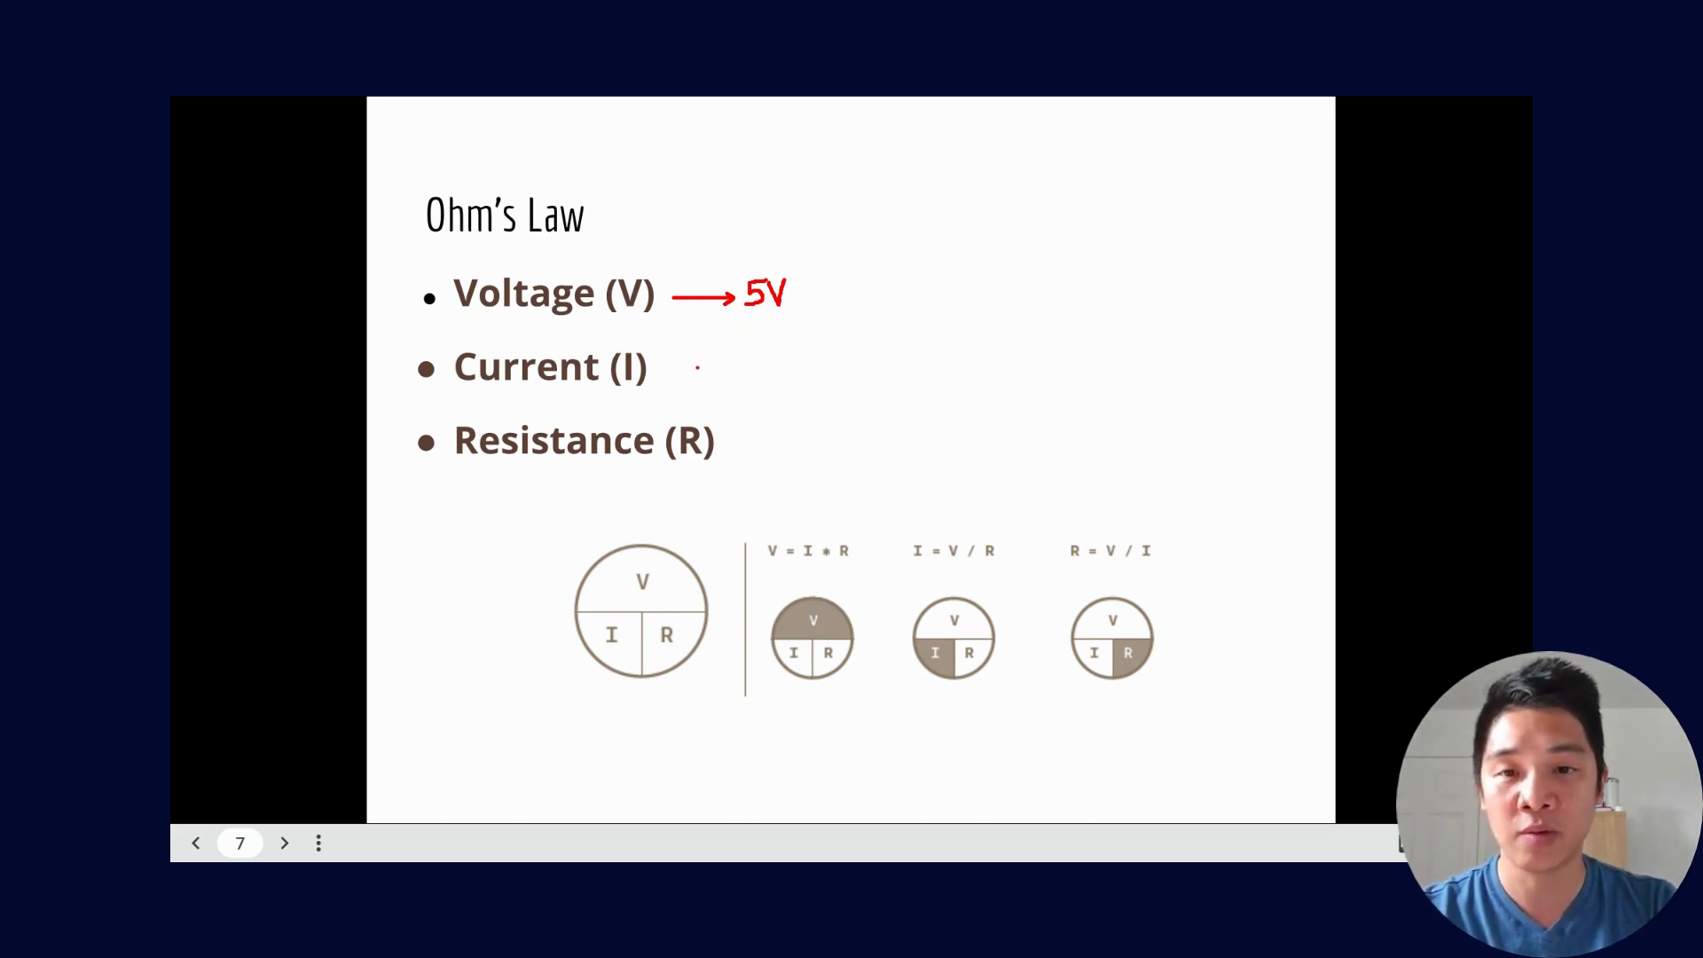
{"action": "left_click_drag", "start_coordinate": [683, 369], "coordinate": [723, 412]}
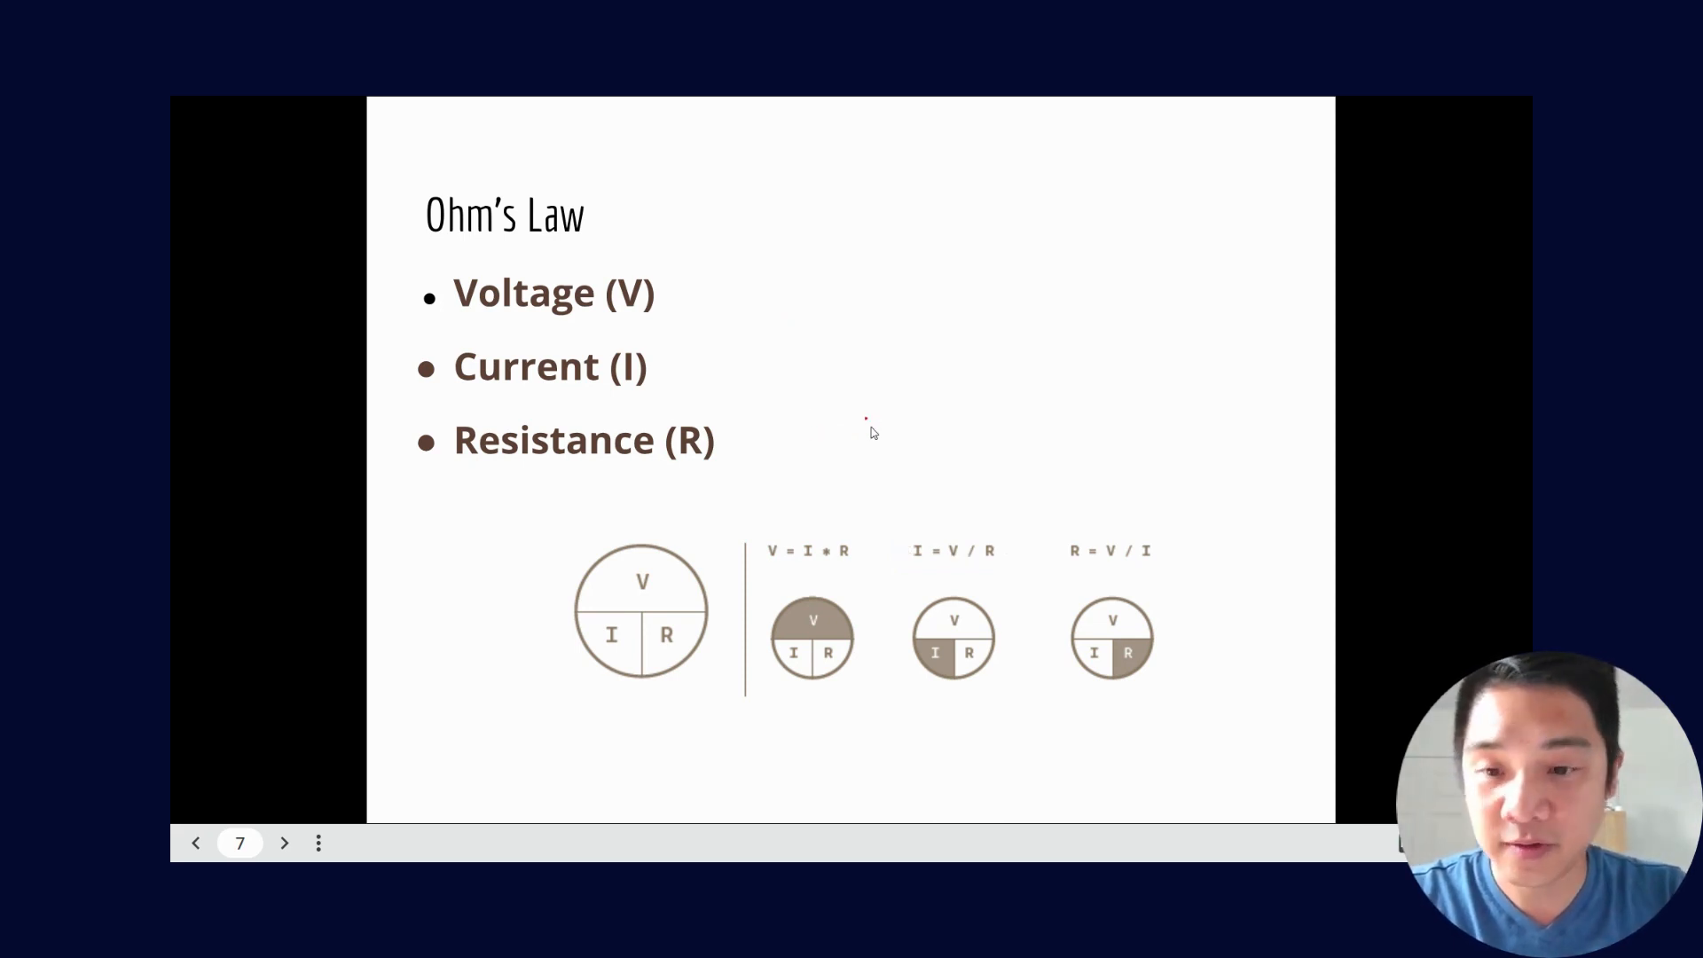
{"action": "left_click", "coordinate": [284, 843]}
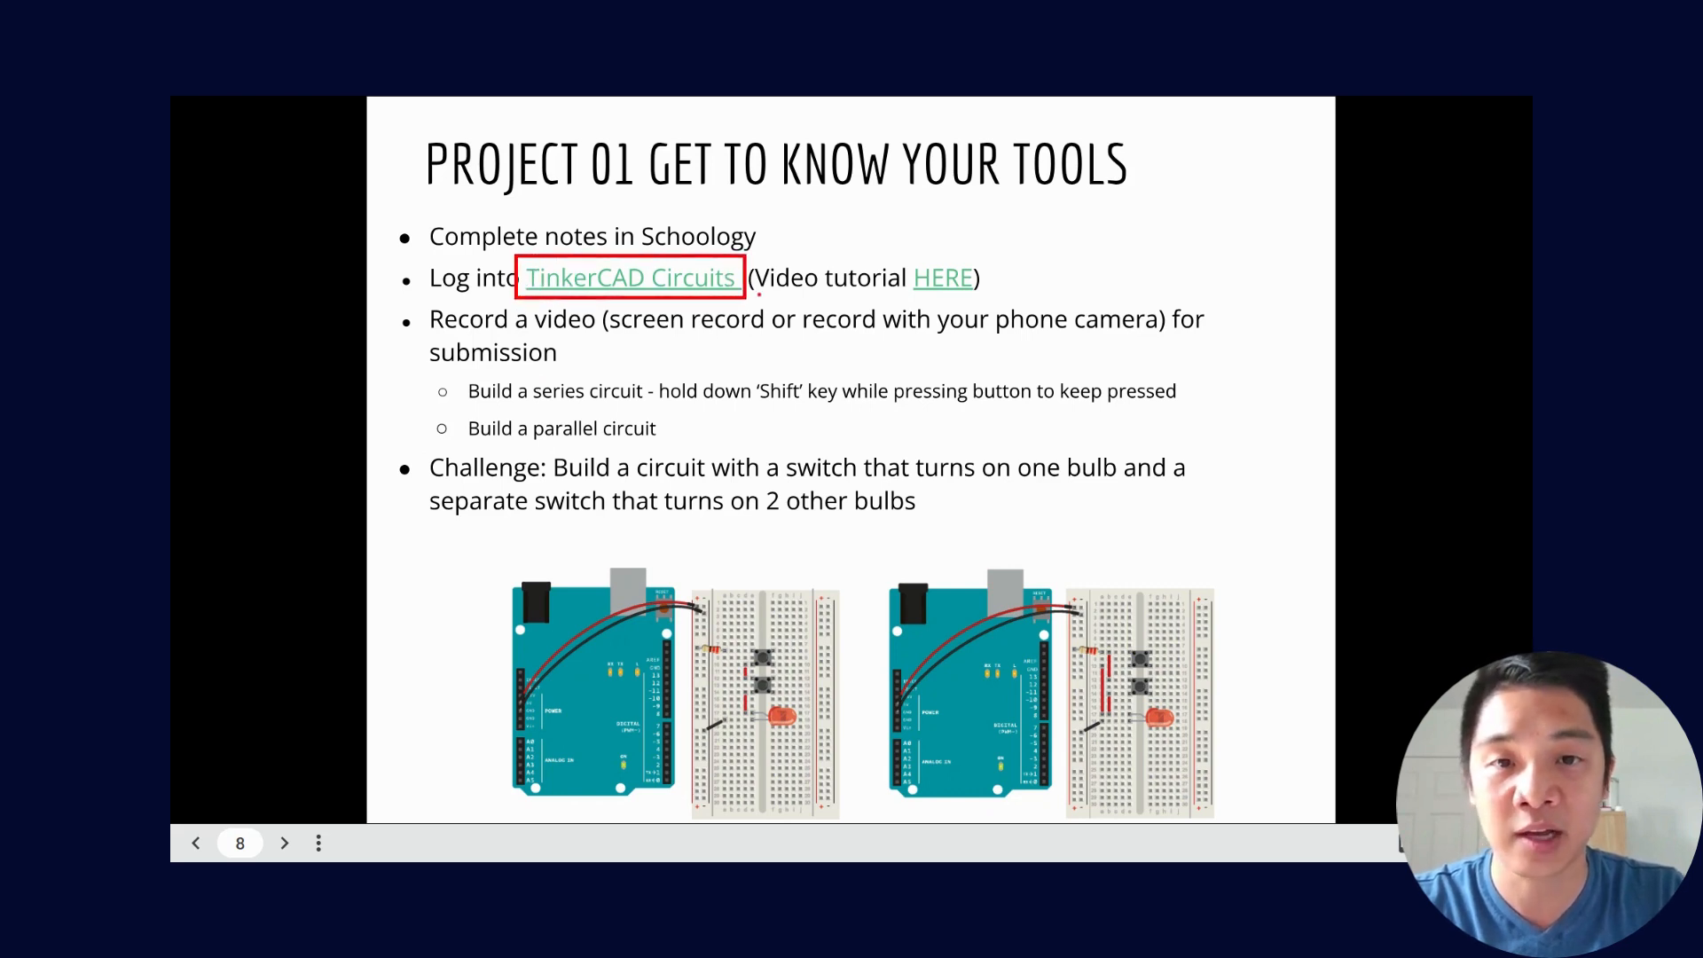
Step: Draw a red box around the 'HERE' video tutorial link on the Project 01 slide
{"action": "left_click", "coordinate": [944, 276]}
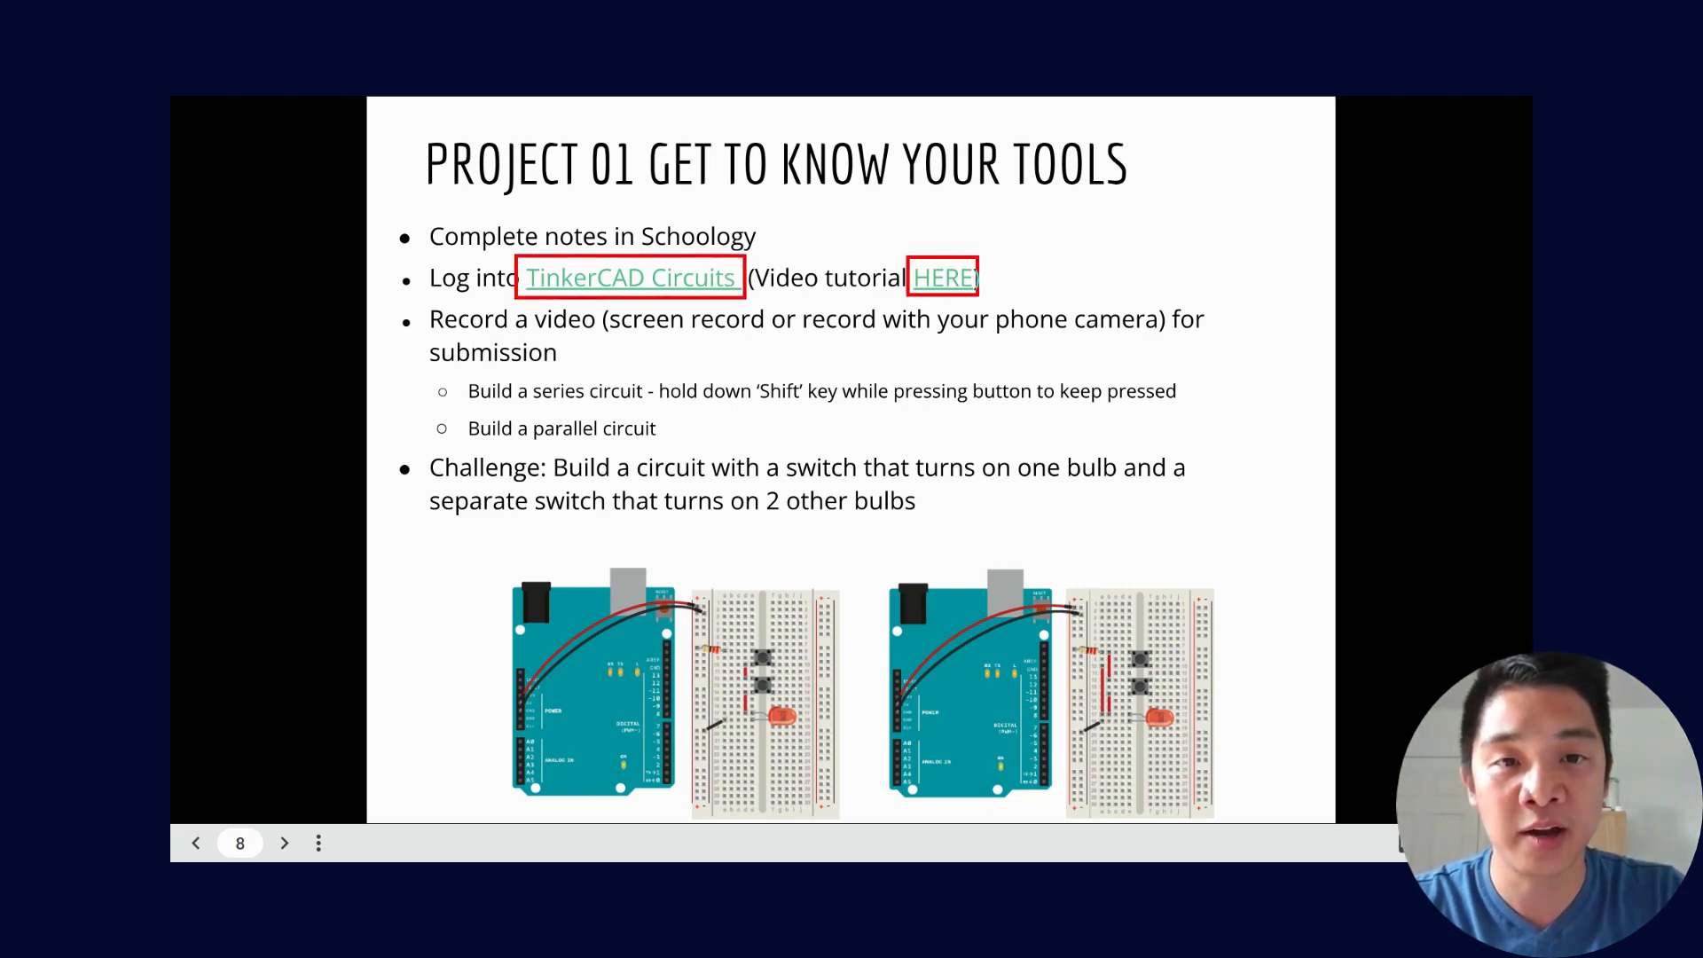